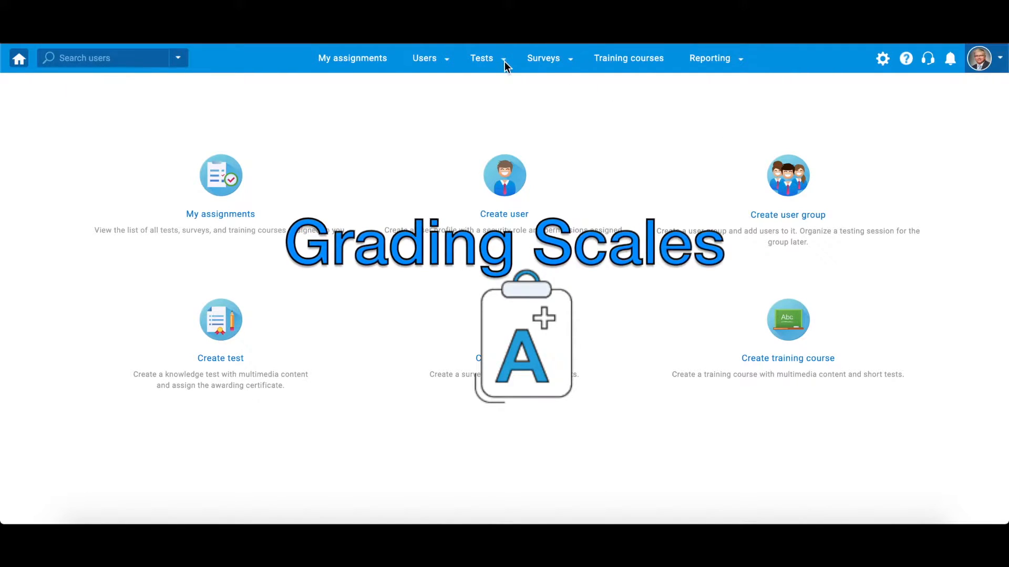
# Step: Reach the Grading scales page from the Tests menu
pyautogui.click(481, 57)
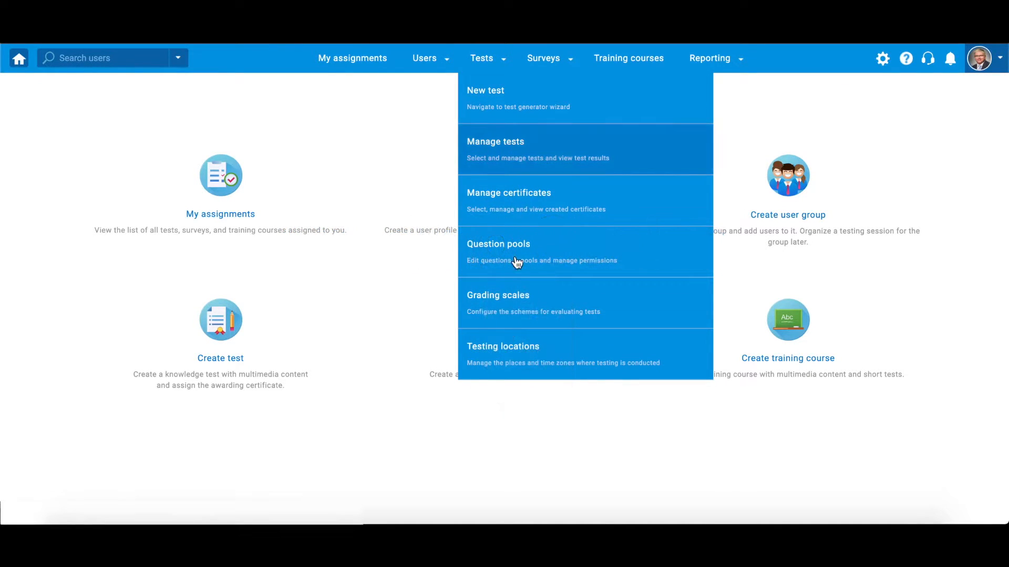
pyautogui.moveTo(562, 294)
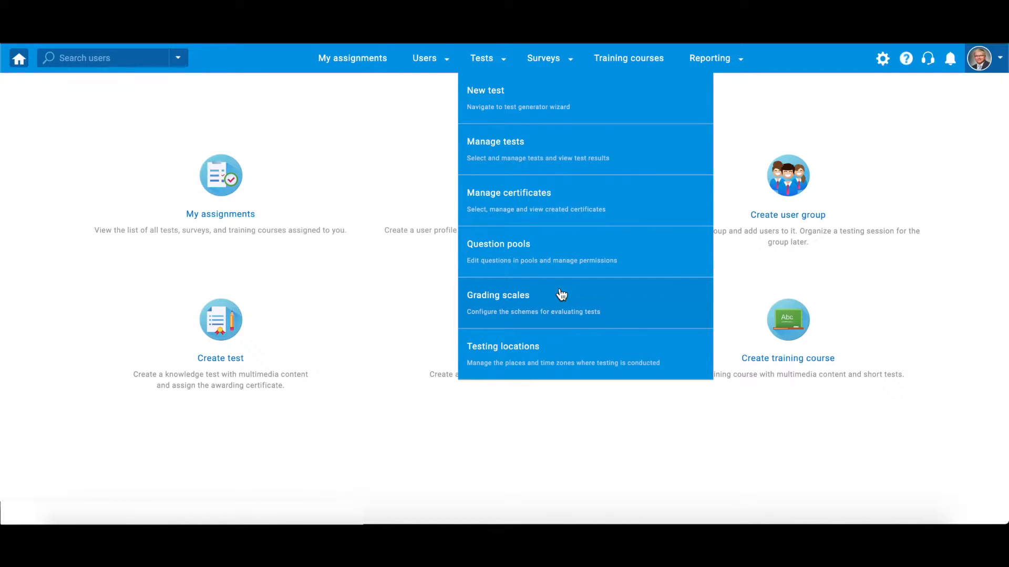
pyautogui.moveTo(689, 301)
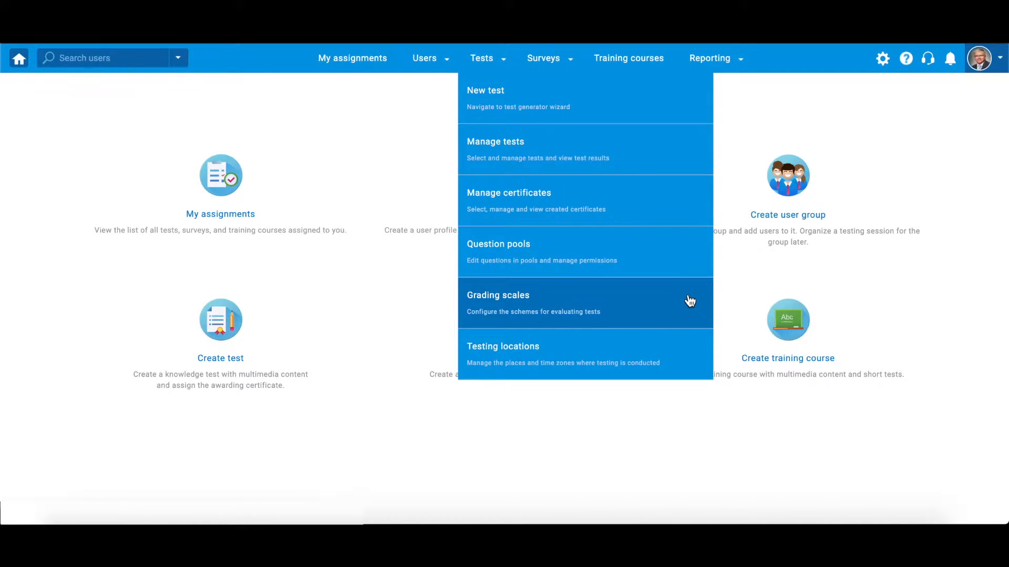
pyautogui.click(497, 302)
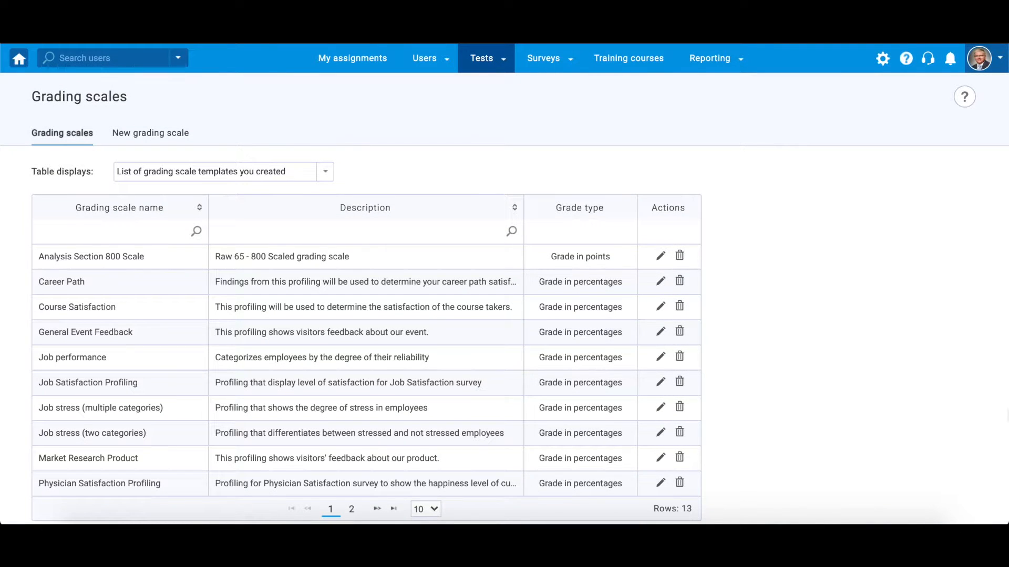
# Step: Switch the table to list all grading scale templates in the system
pyautogui.click(62, 132)
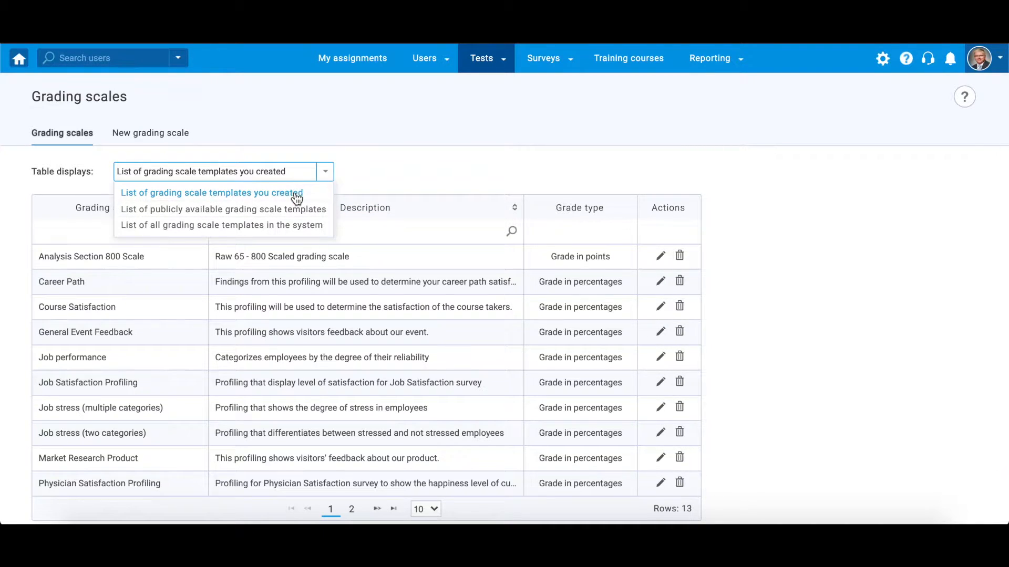
pyautogui.click(210, 193)
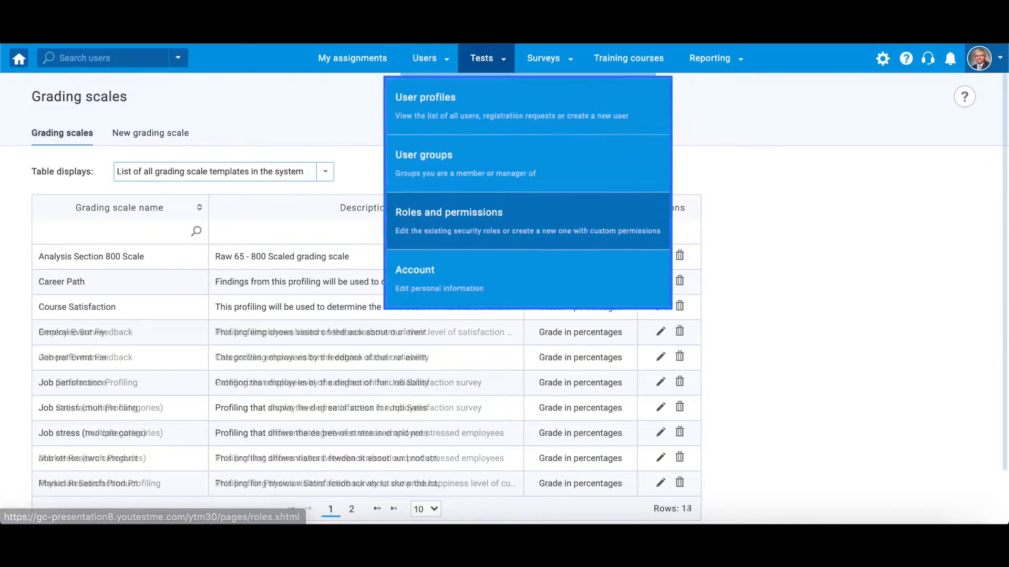
pyautogui.click(424, 58)
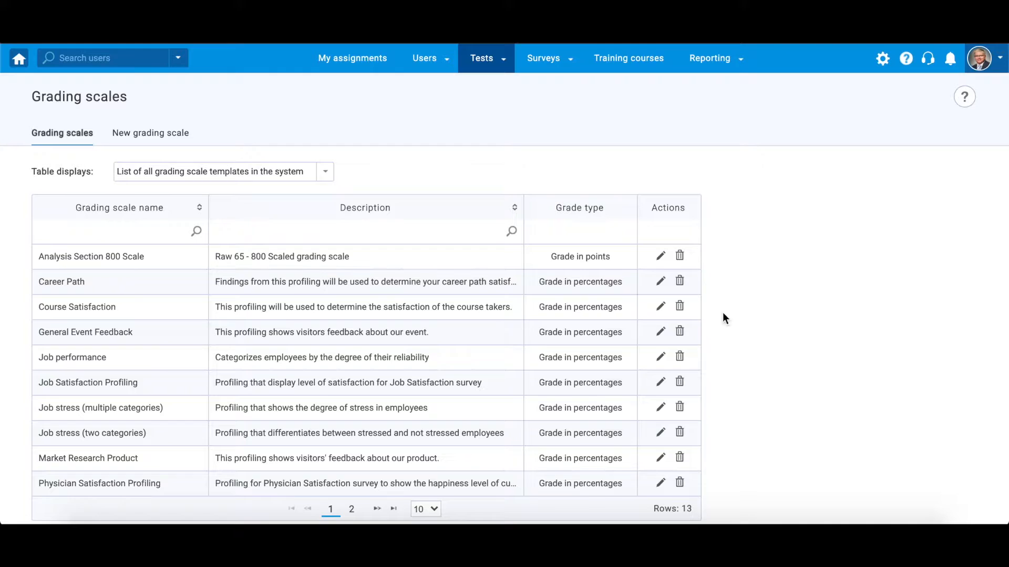
# Step: Attempt to delete the in-use Course Satisfaction scale, then open it for editing
pyautogui.click(679, 307)
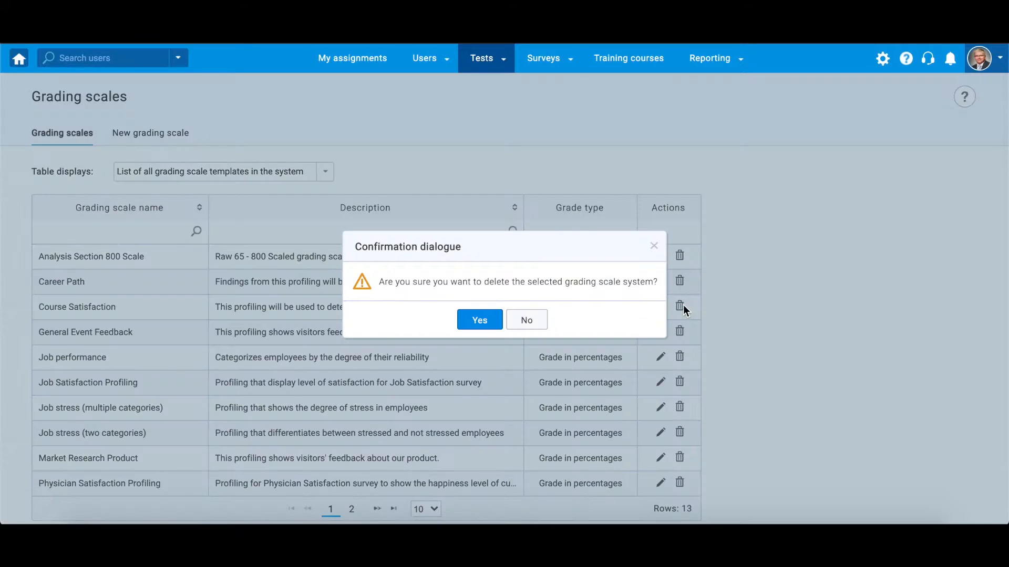
pyautogui.click(526, 320)
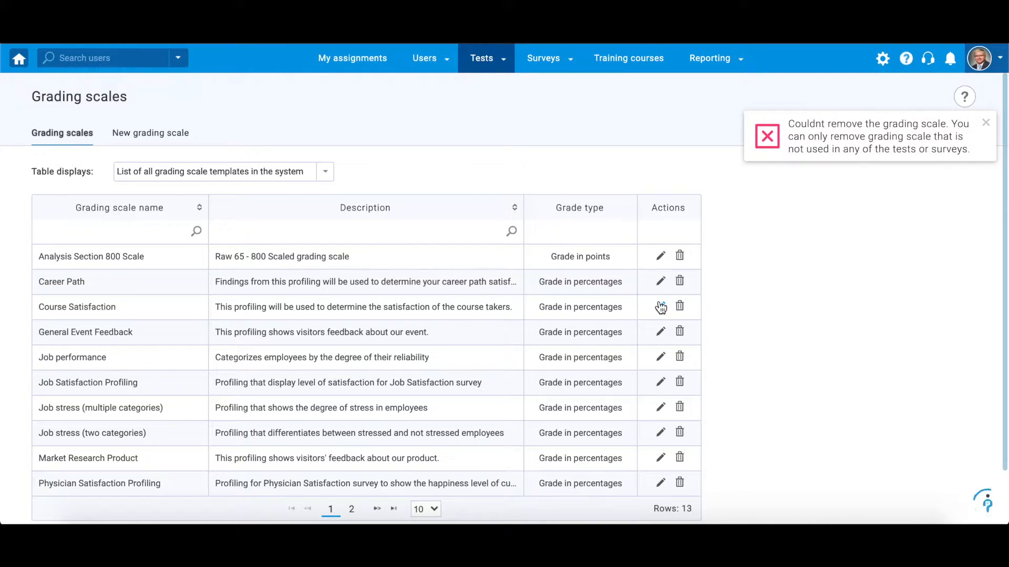
pyautogui.click(660, 307)
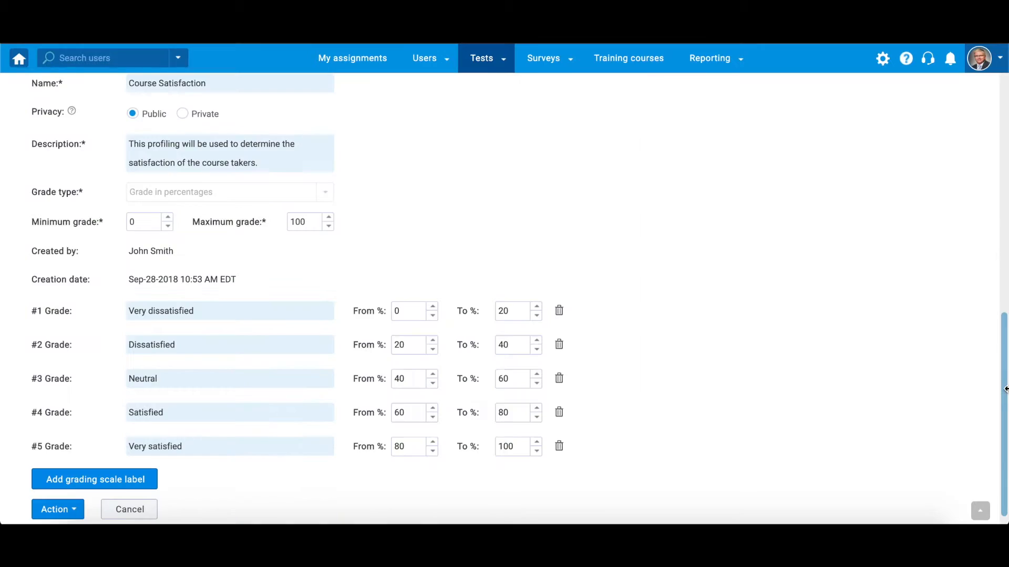
# Step: Remove the Very dissatisfied label and try saving the edited scale as new
pyautogui.click(558, 311)
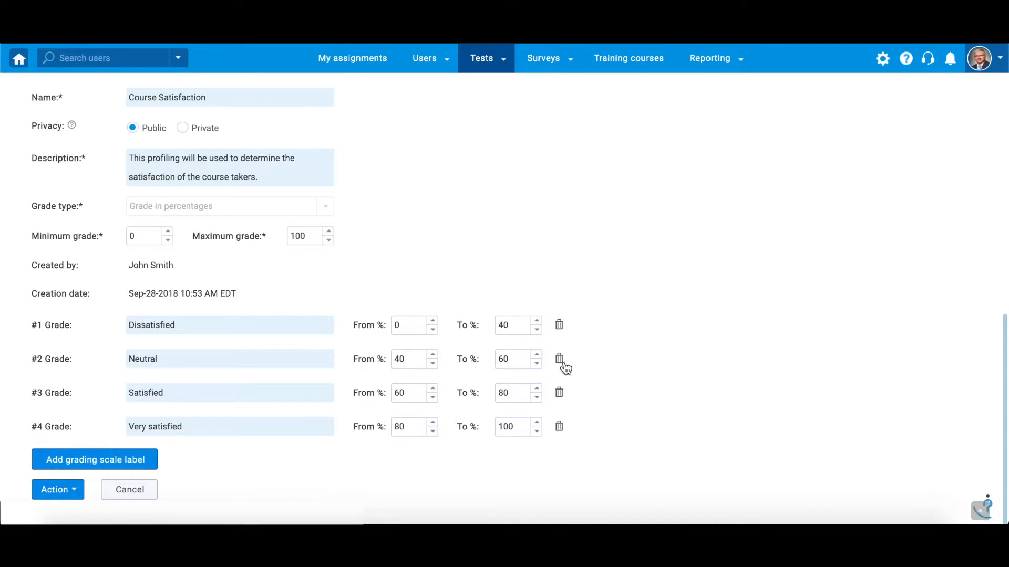
pyautogui.click(558, 358)
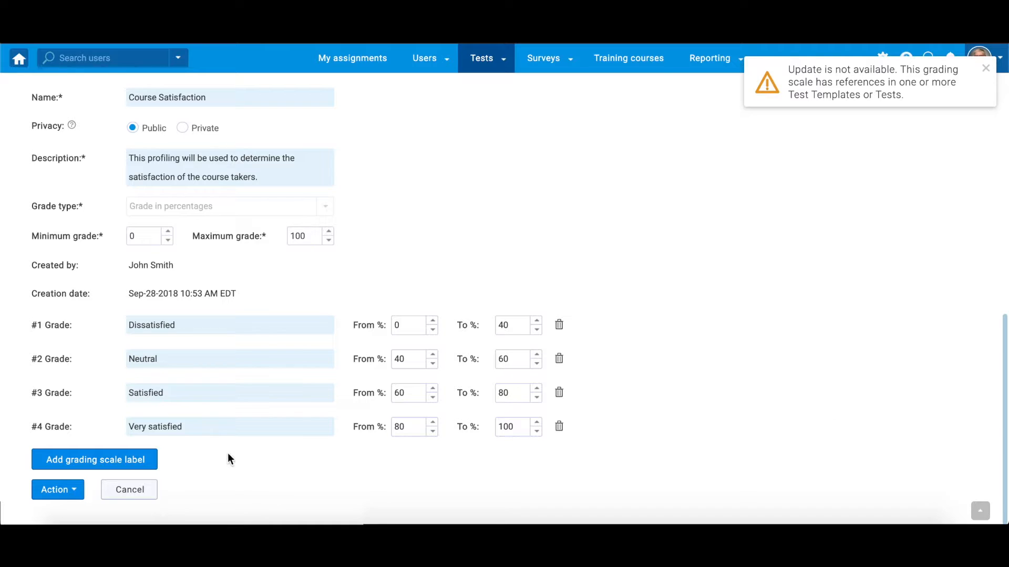
pyautogui.click(57, 490)
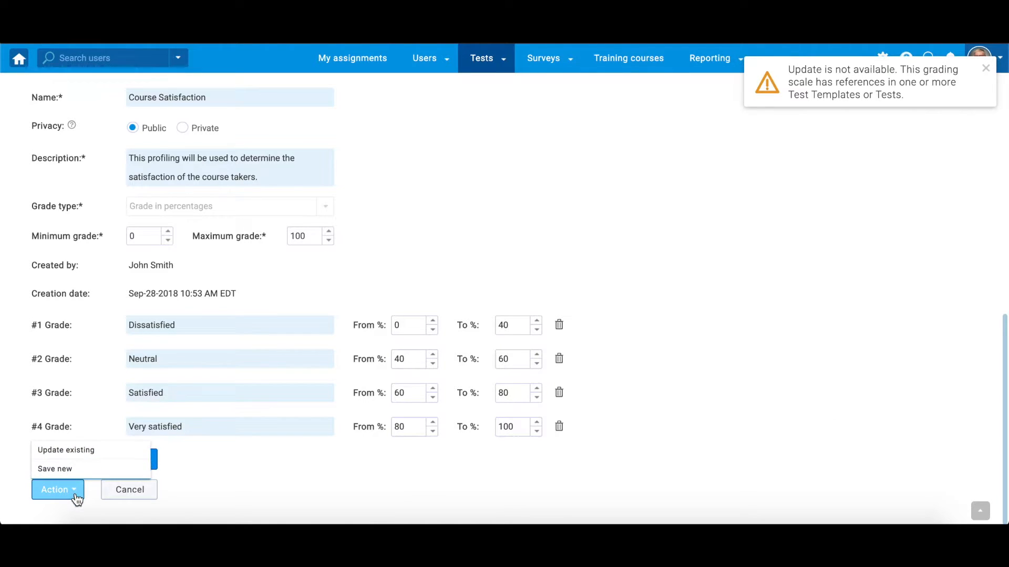
pyautogui.click(56, 489)
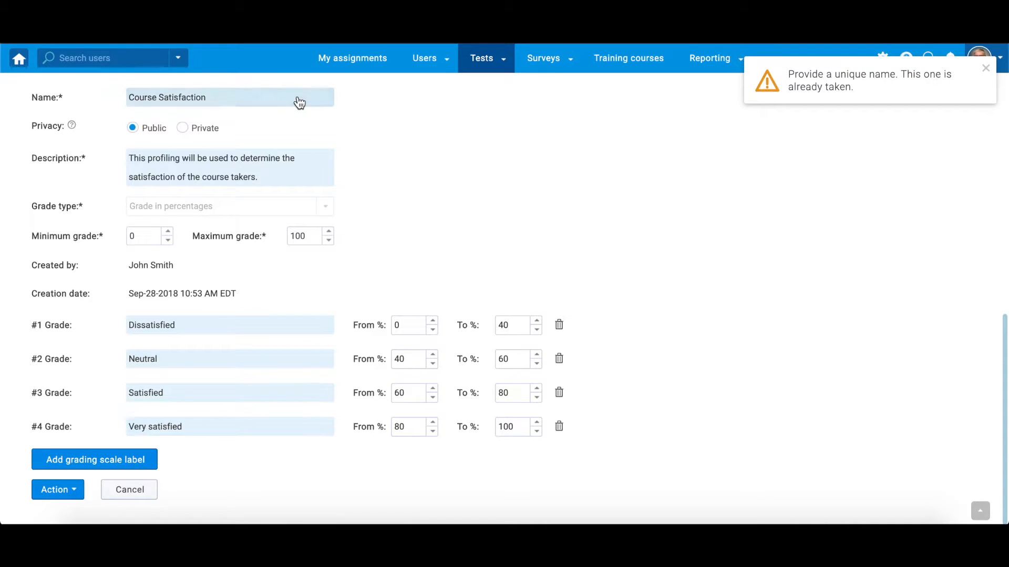
# Step: Rename the scale to 'Course Satisfaction 2' and save it as a new scale
pyautogui.click(57, 490)
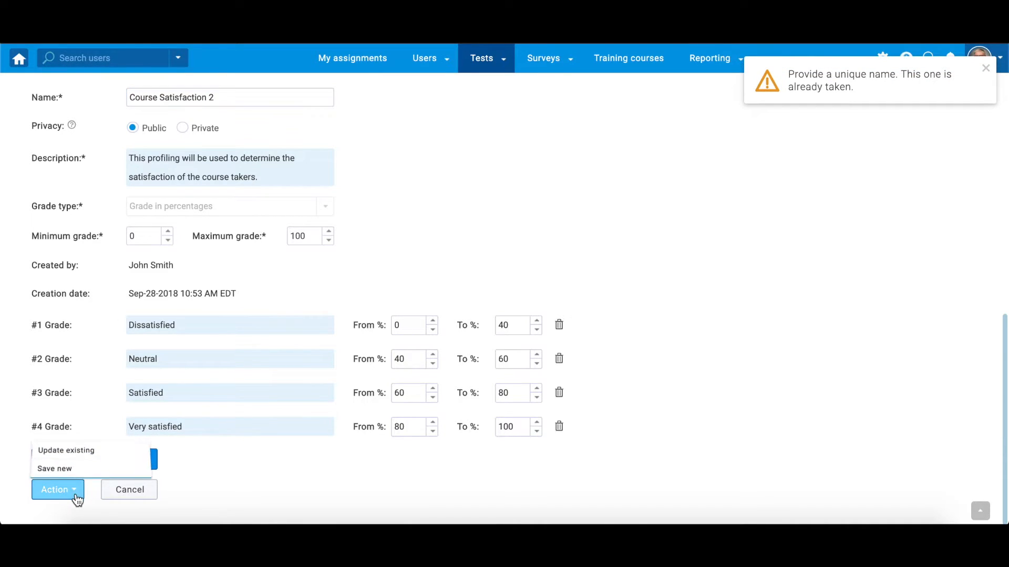
pyautogui.click(57, 489)
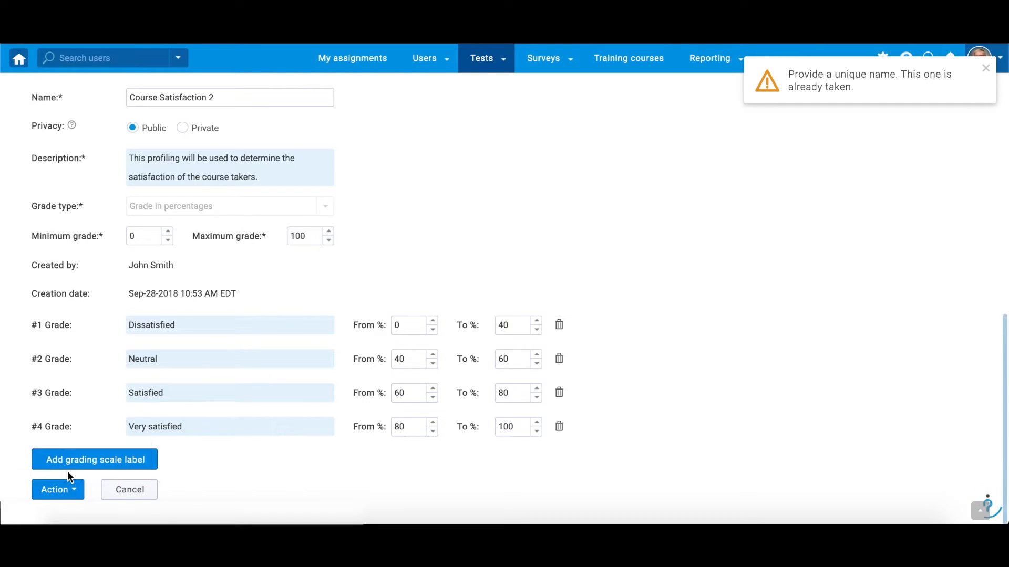
pyautogui.click(56, 490)
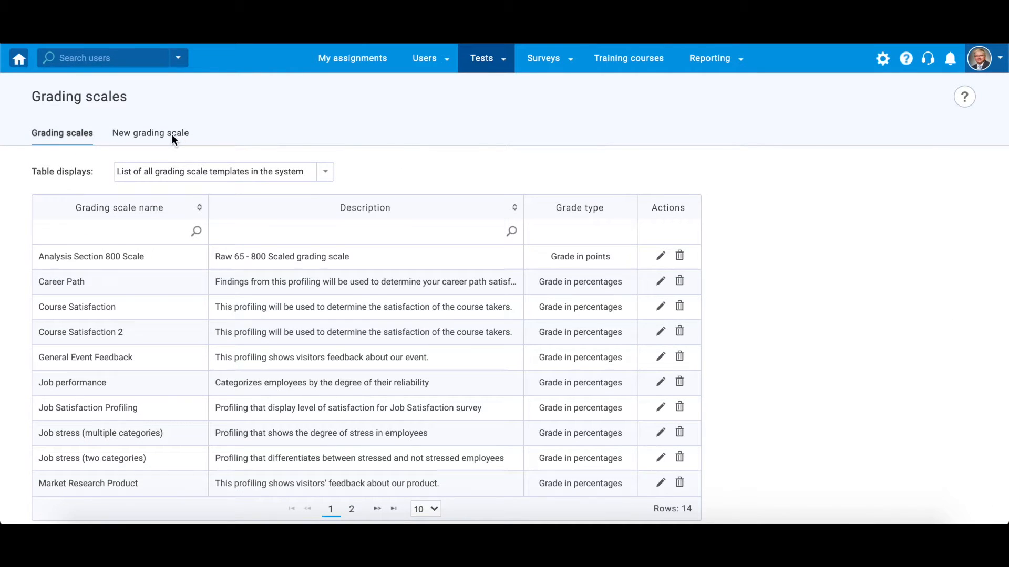
# Step: Start a new public grading scale named 'Employee Survey'
pyautogui.click(150, 133)
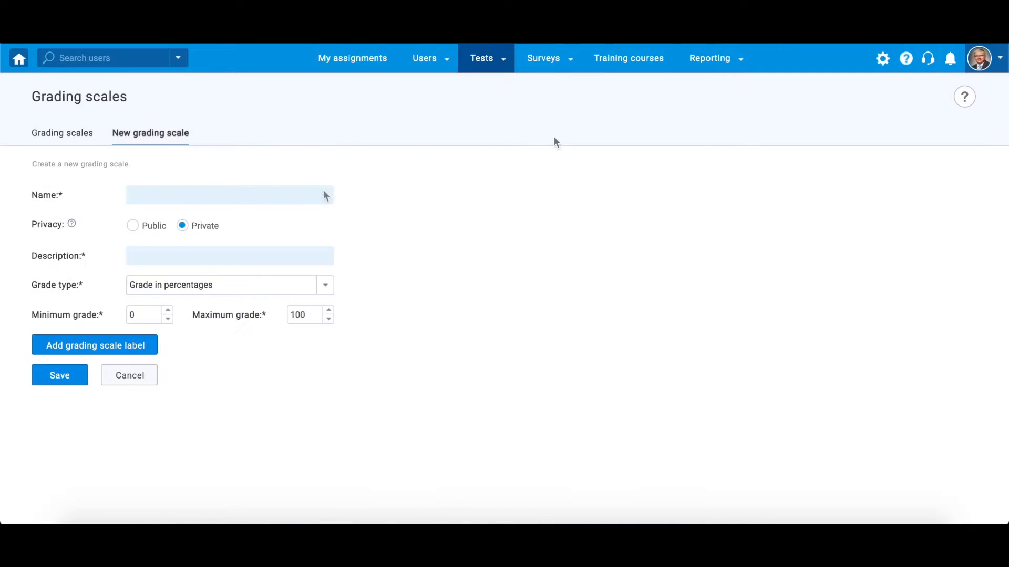
pyautogui.click(230, 196)
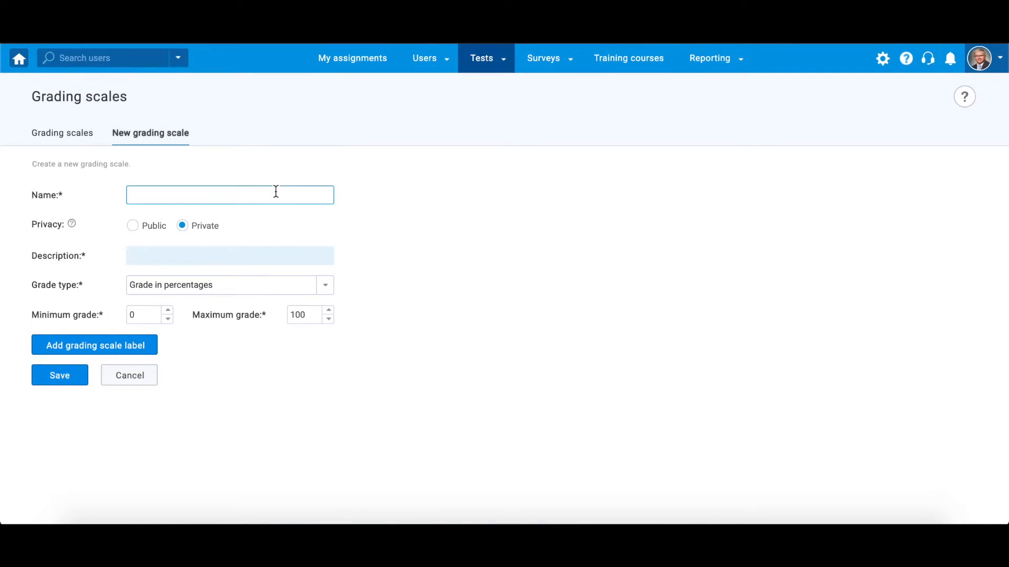
pyautogui.write('Employee Survey')
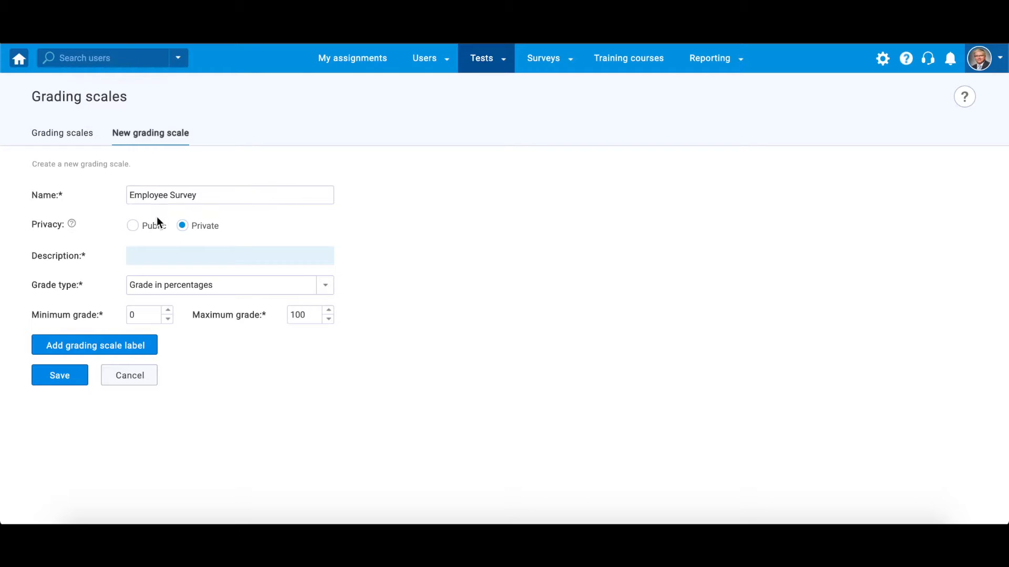
pyautogui.click(132, 225)
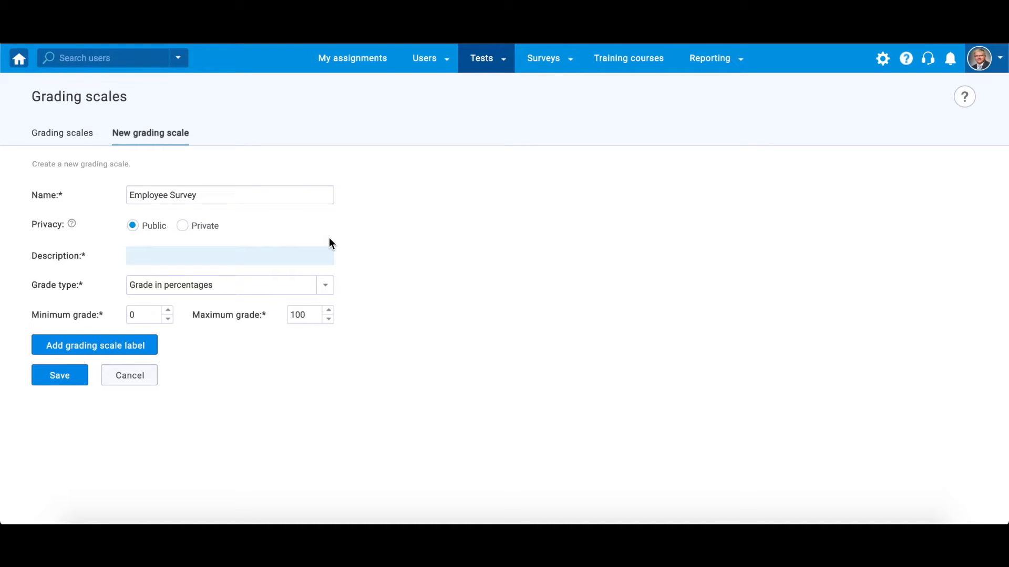
pyautogui.moveTo(508, 270)
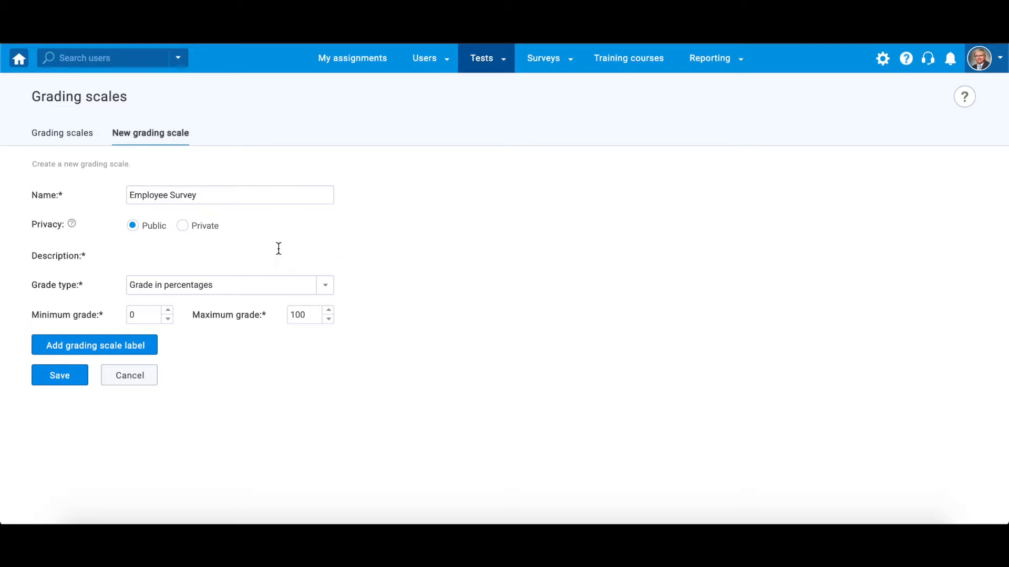
# Step: Enter the employee-satisfaction description and try the points grade type before keeping percentages
pyautogui.write('Profiling employees based on the assessment of their level of satisfaction with targeted areas at the job there')
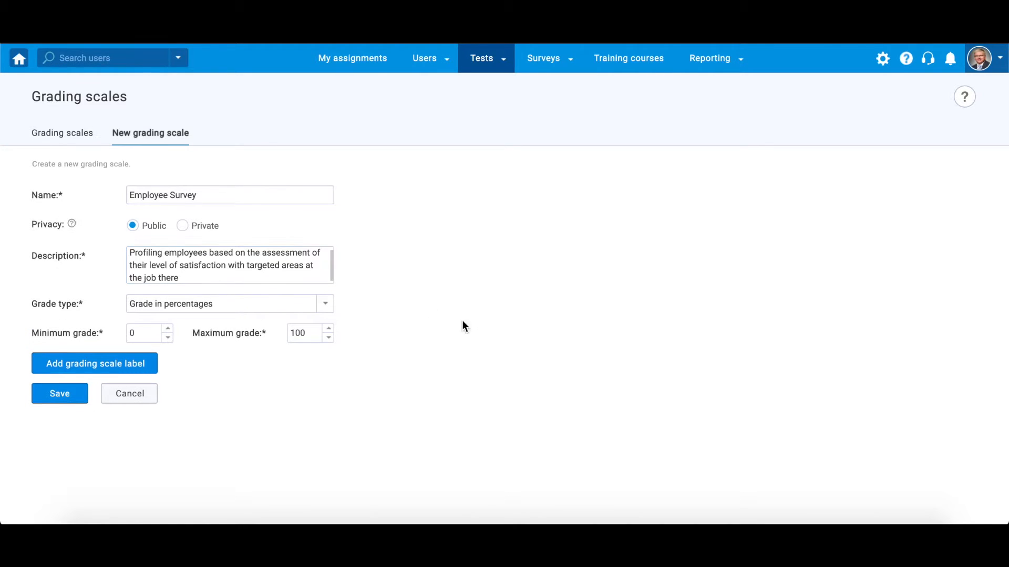
pyautogui.click(325, 304)
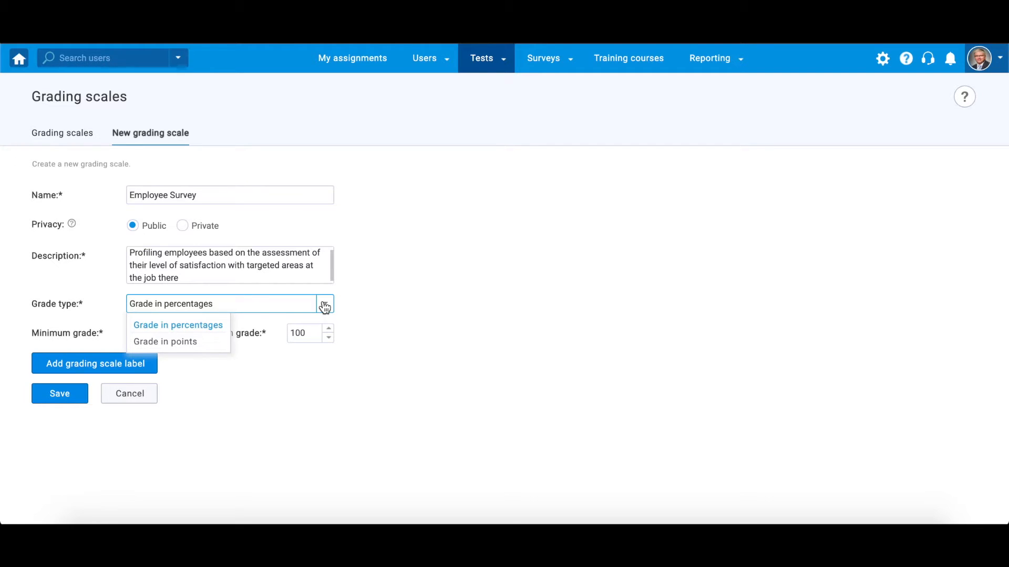
pyautogui.moveTo(206, 342)
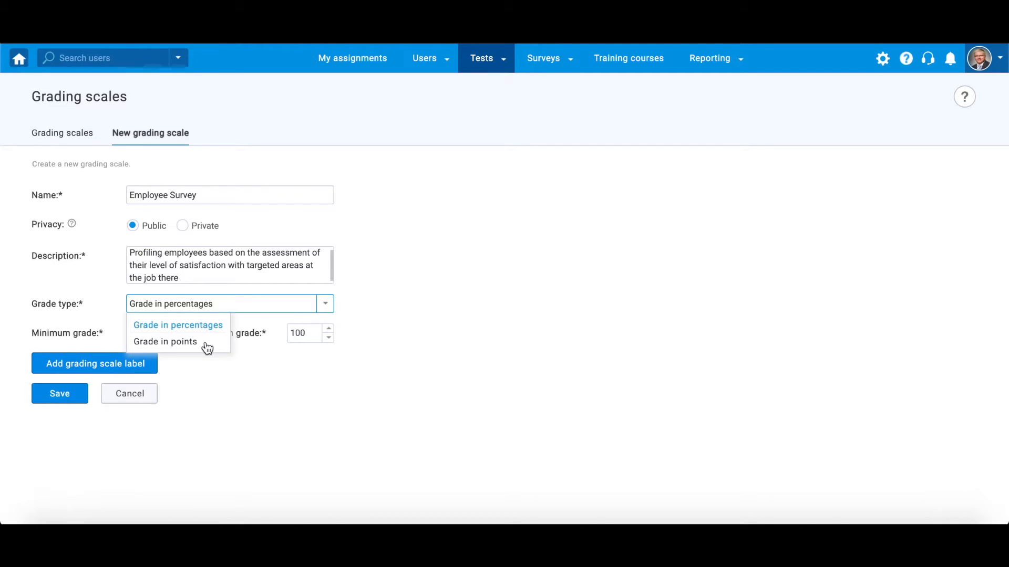
pyautogui.click(165, 342)
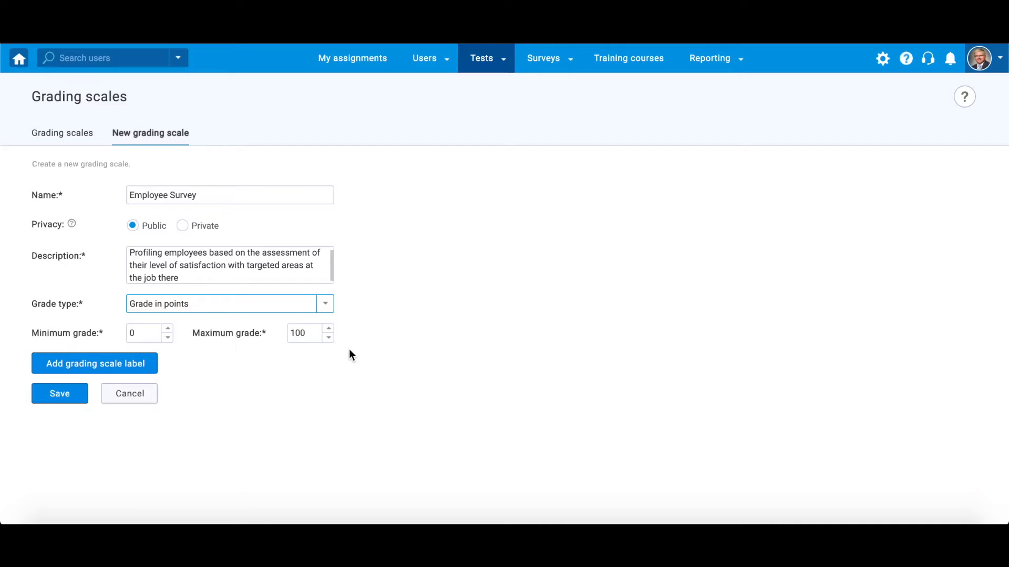
pyautogui.write('5')
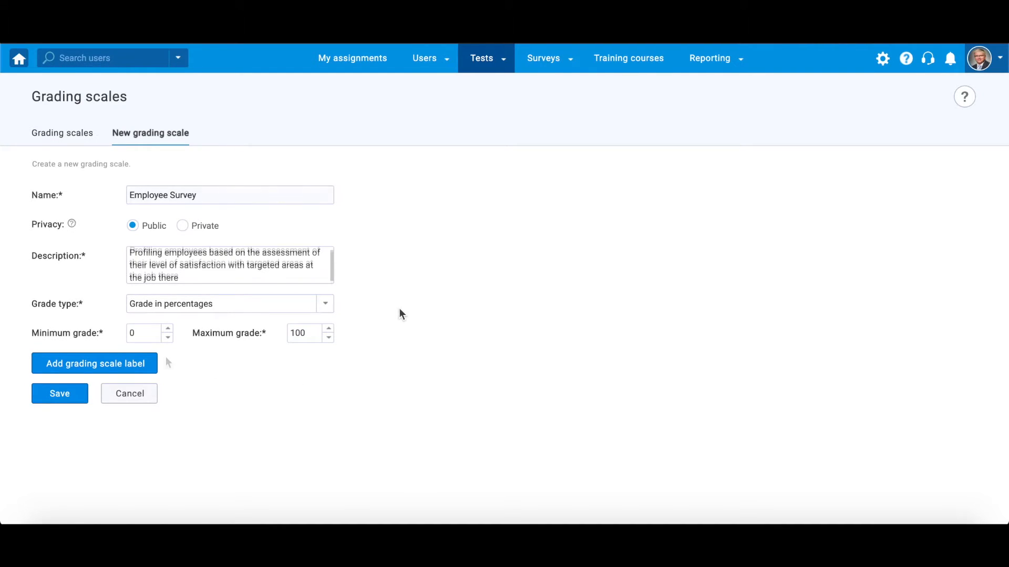
# Step: Add five labels, Not at all satisfied through Extremely satisfied, in 20% ranges from 0 to 100
pyautogui.click(94, 364)
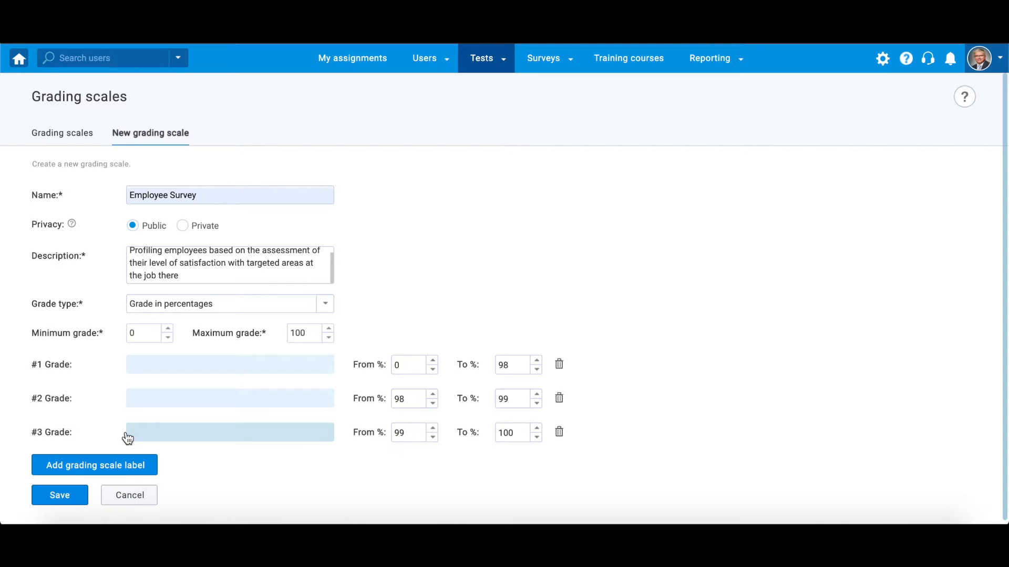
pyautogui.click(93, 466)
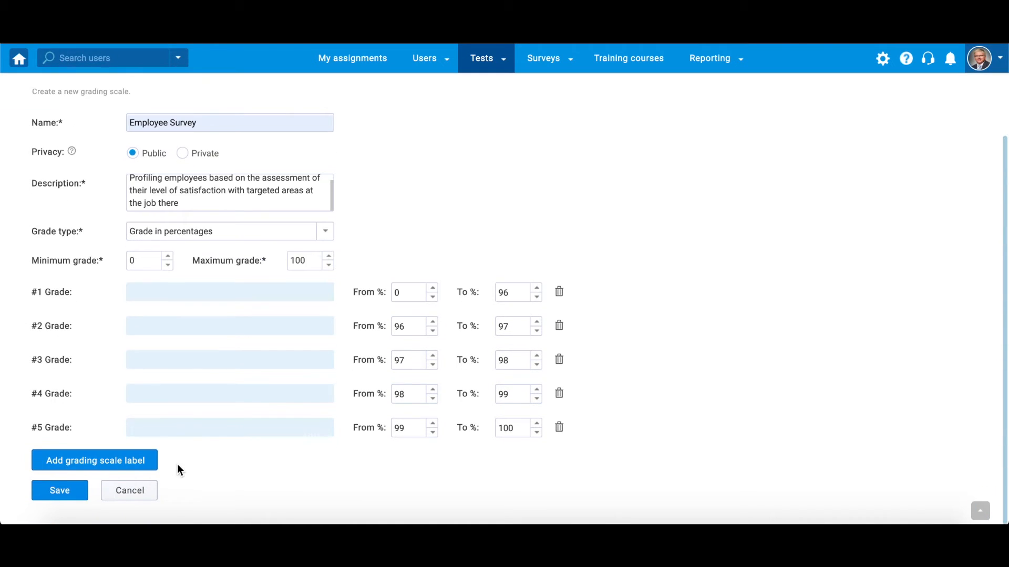
pyautogui.click(230, 291)
pyautogui.write('Not at all satisfied')
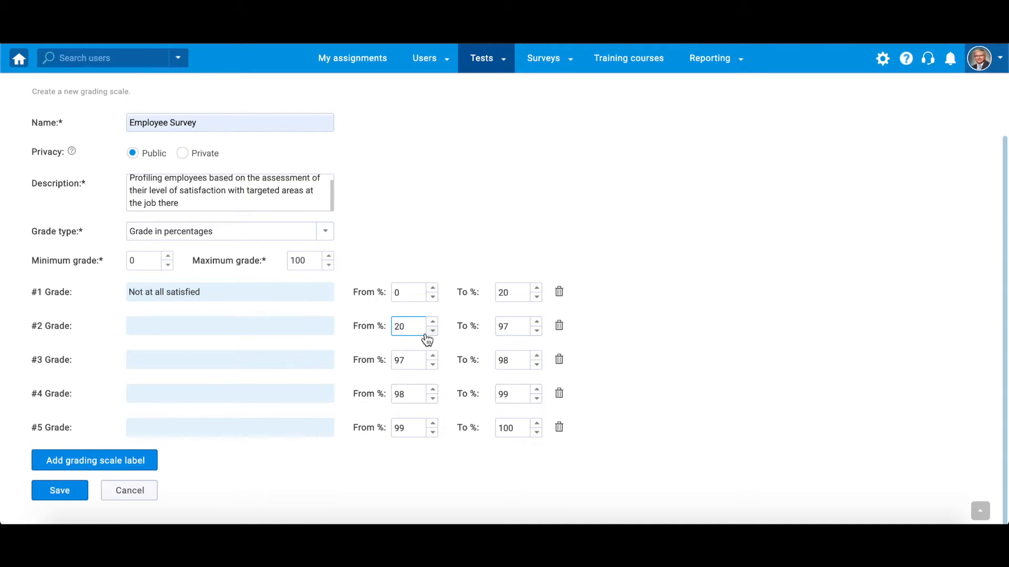
pyautogui.write('Not so satisfied')
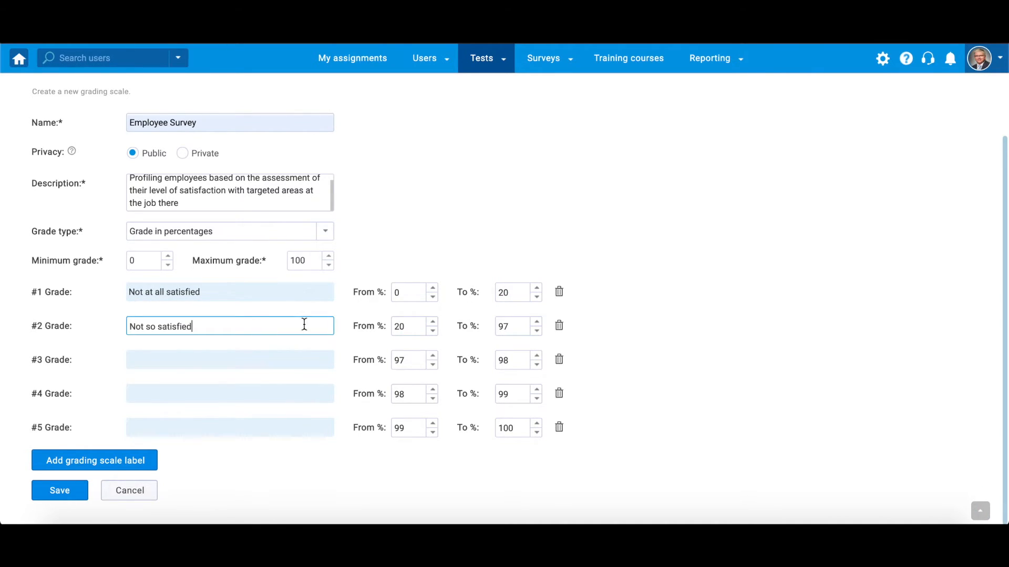
pyautogui.write('40')
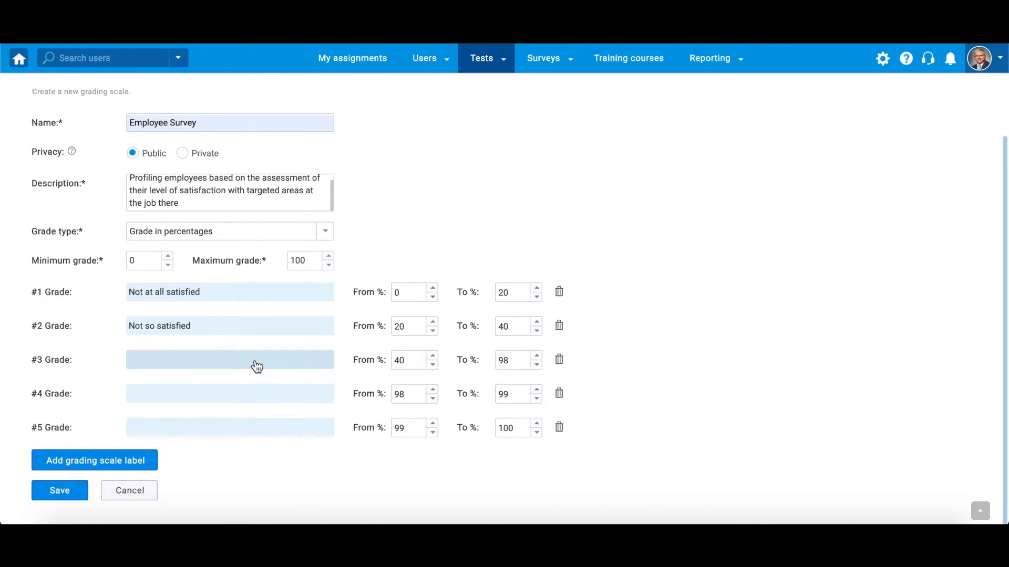
pyautogui.write('Somewhat satisfied')
pyautogui.click(518, 360)
pyautogui.write('60')
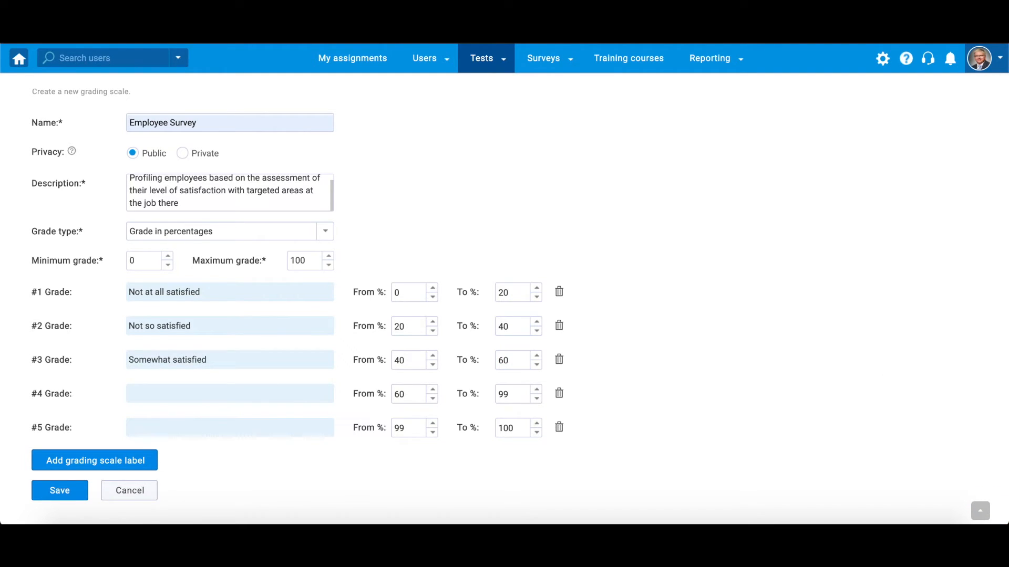
pyautogui.write('Very satisfied')
pyautogui.write('80')
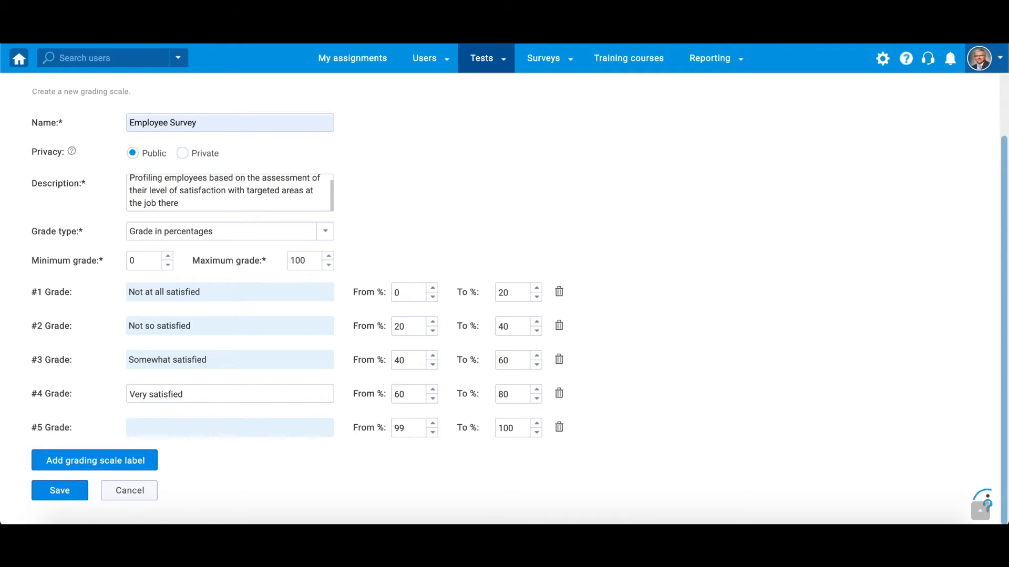
pyautogui.write('Extremely satisfied')
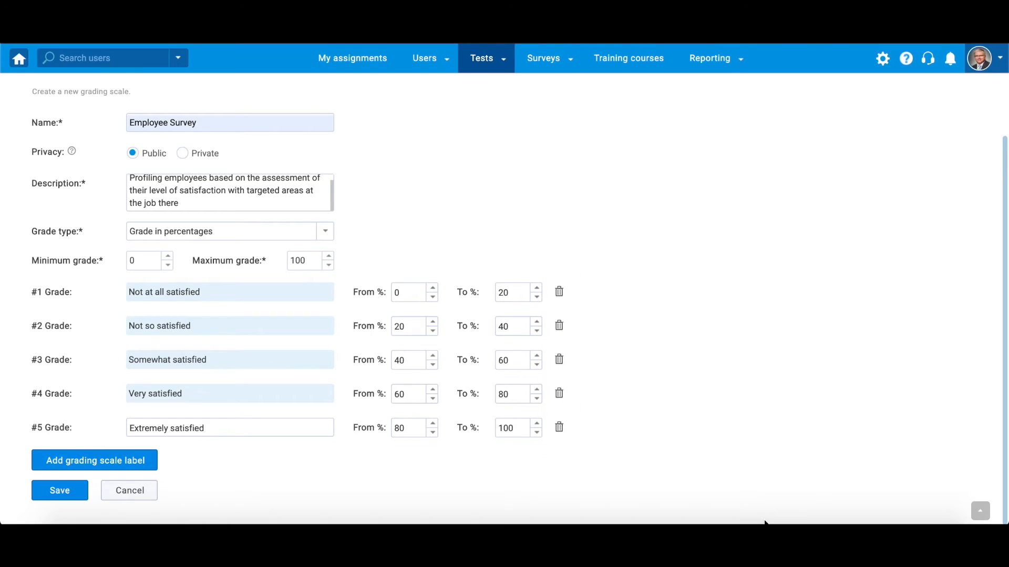
# Step: Save the new Employee Survey grading scale
pyautogui.click(59, 490)
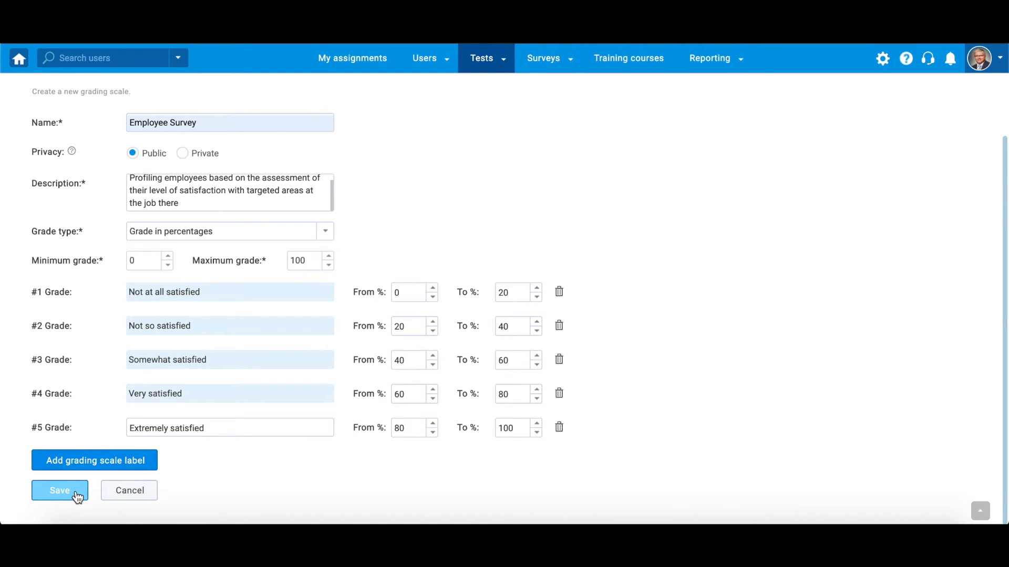
pyautogui.click(59, 491)
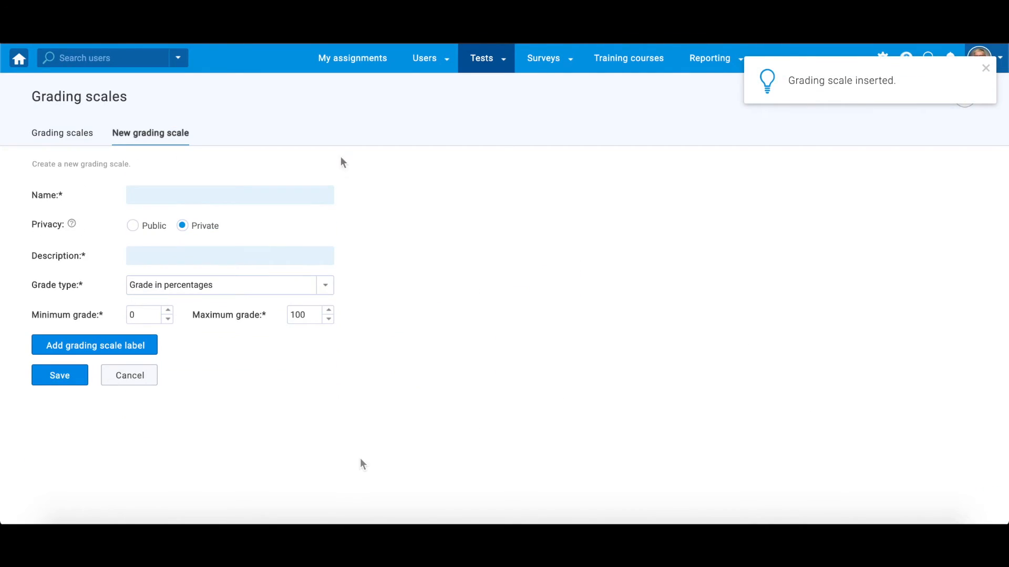
# Step: Return to the grading scales list, now showing Employee Survey
pyautogui.click(59, 375)
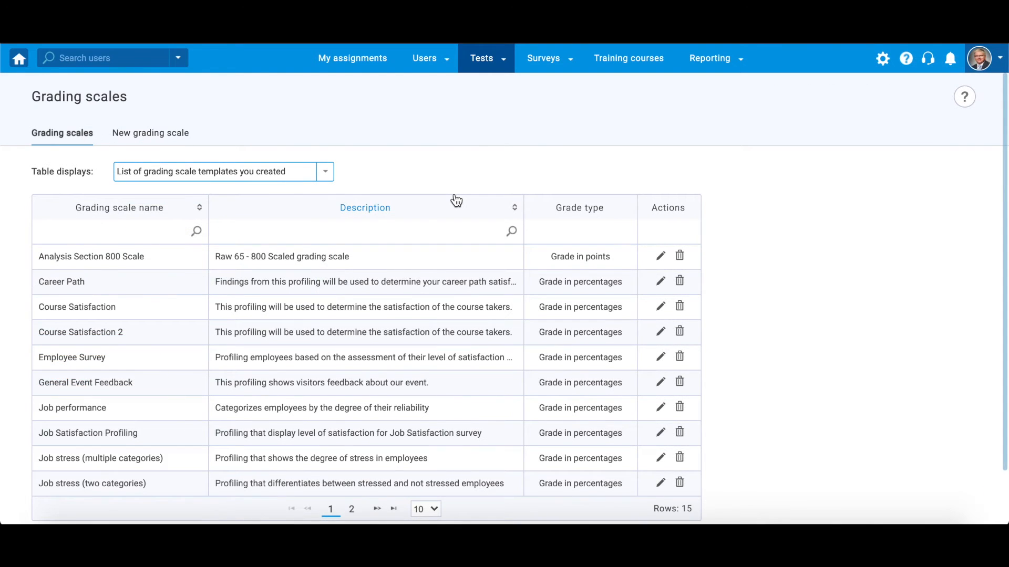
pyautogui.doubleClick(72, 358)
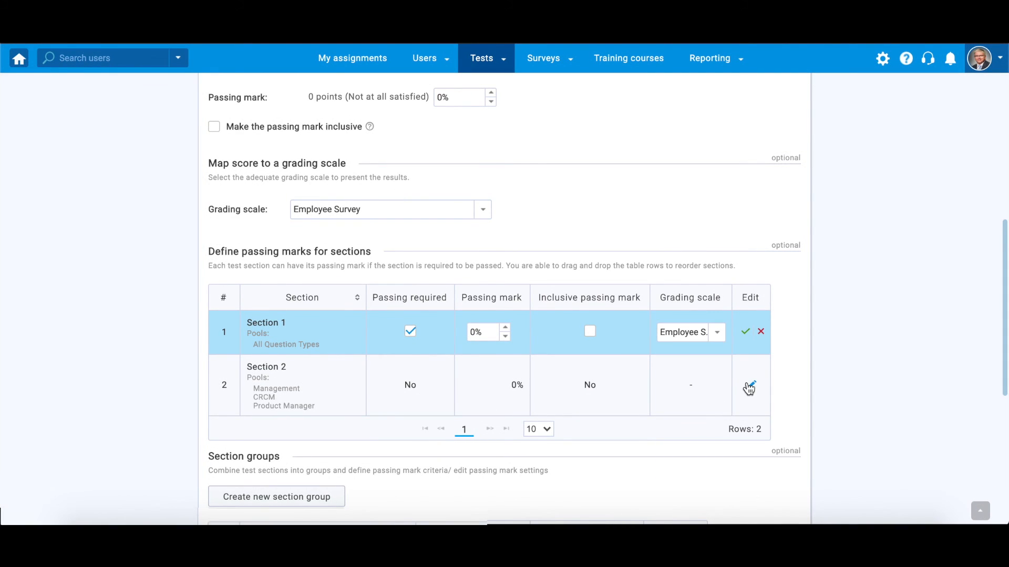
# Step: Open Section 2's passing settings for editing in the test's grading settings
pyautogui.click(749, 387)
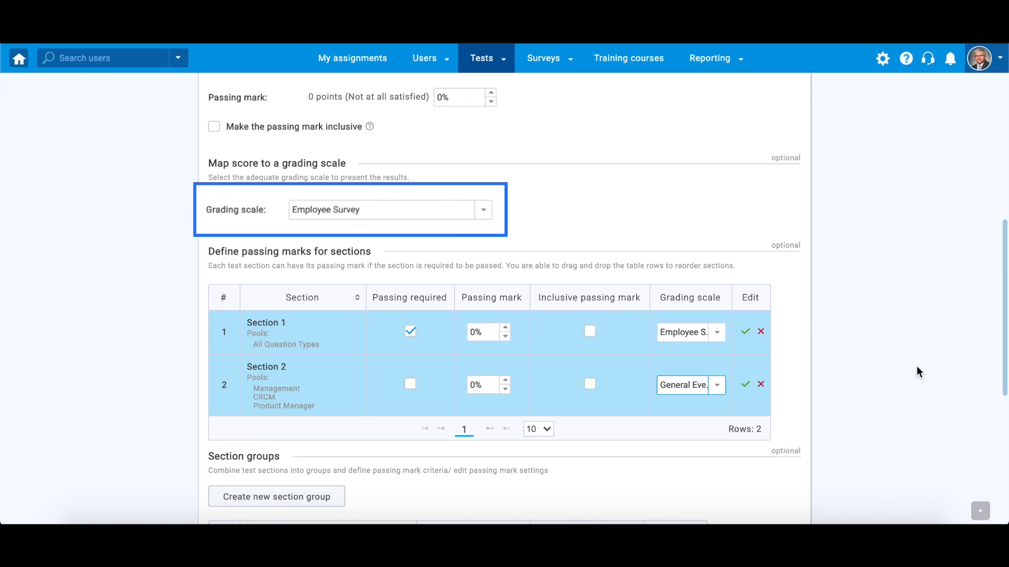